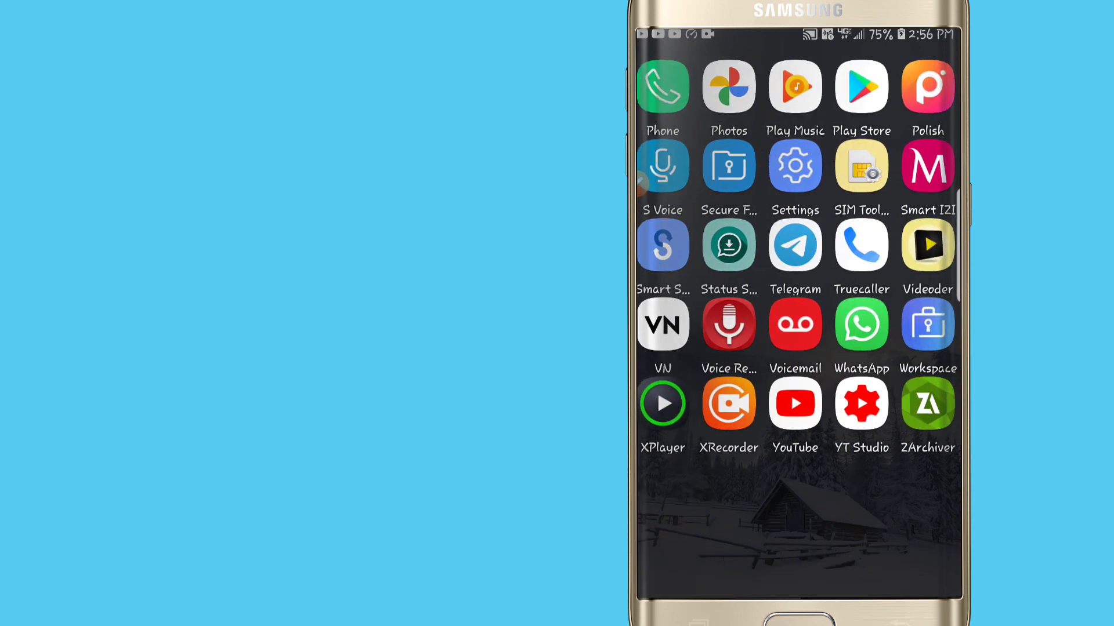
# Unlock developer mode via Build number and PIN, then open Developer options.
pyautogui.click(794, 165)
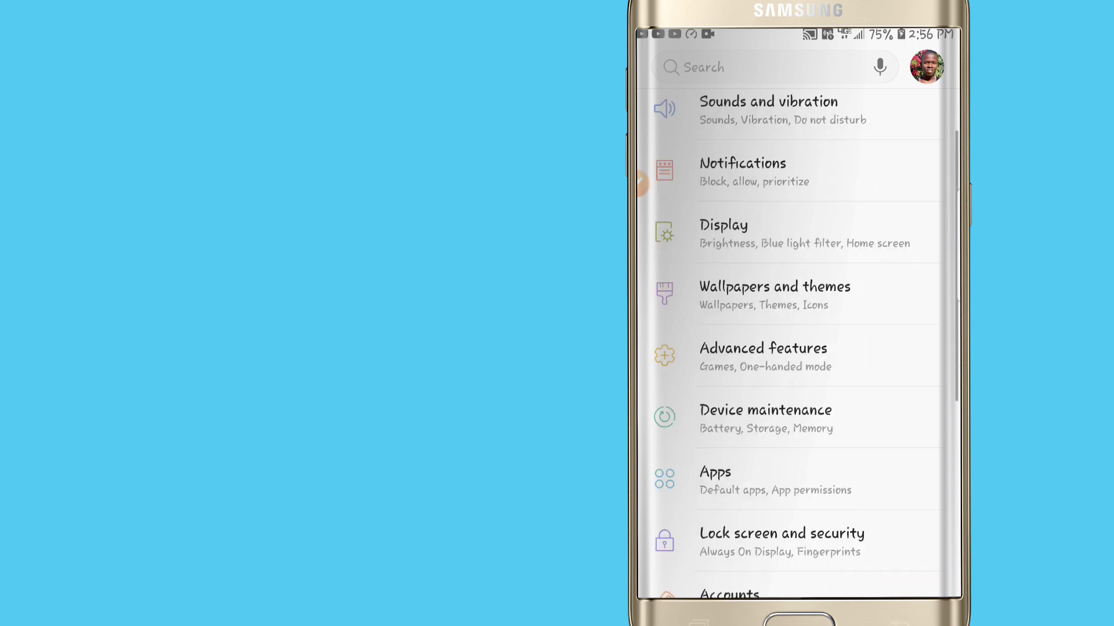
pyautogui.scroll(-3)
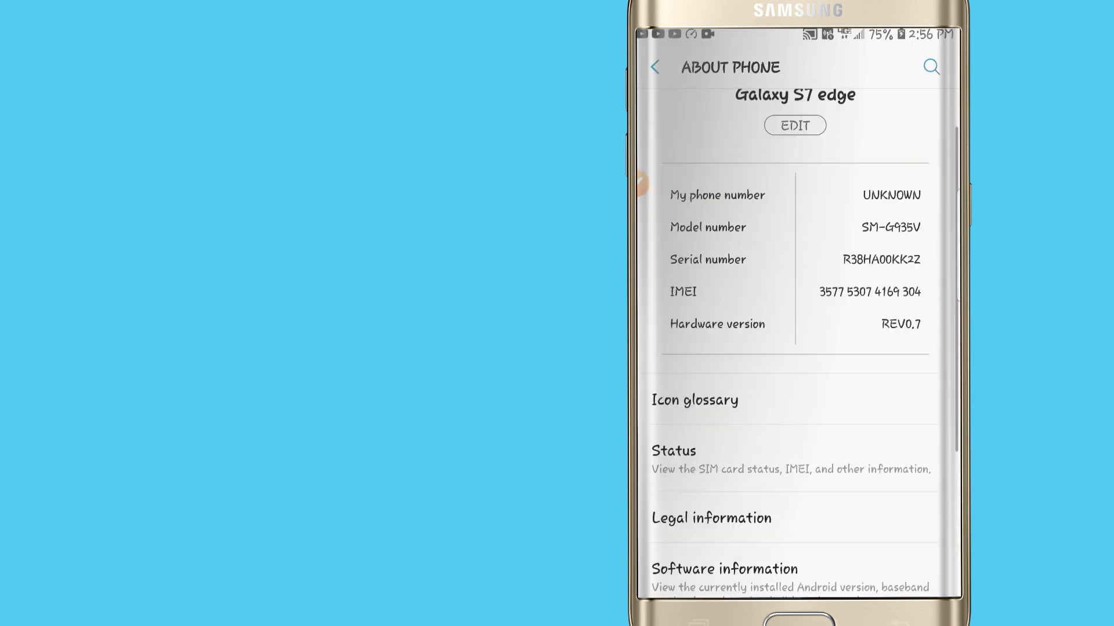
pyautogui.click(725, 568)
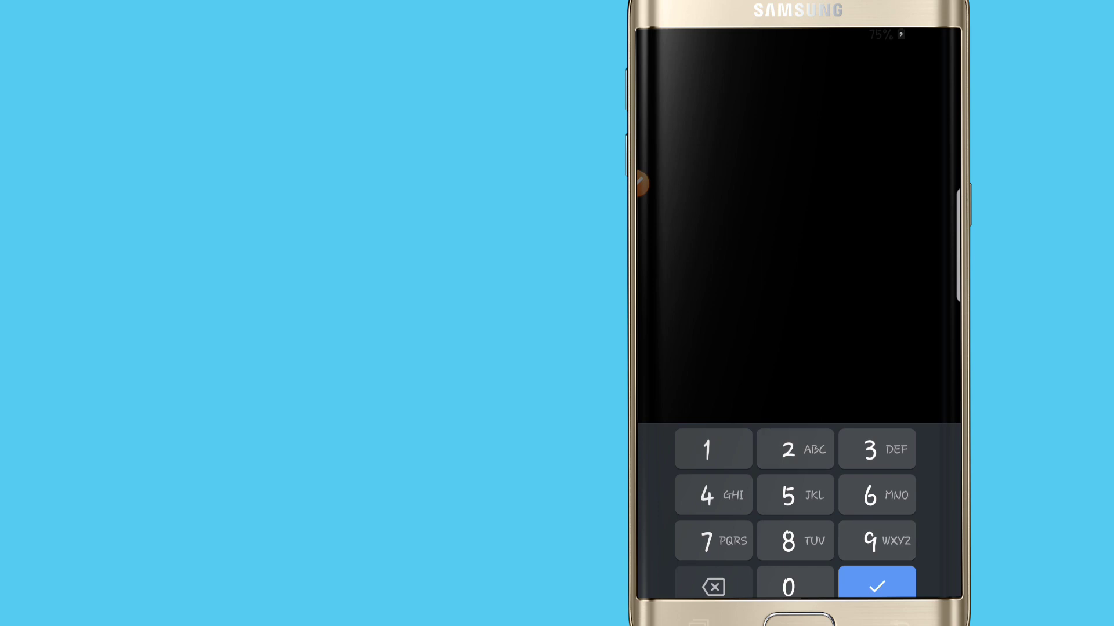
pyautogui.click(877, 587)
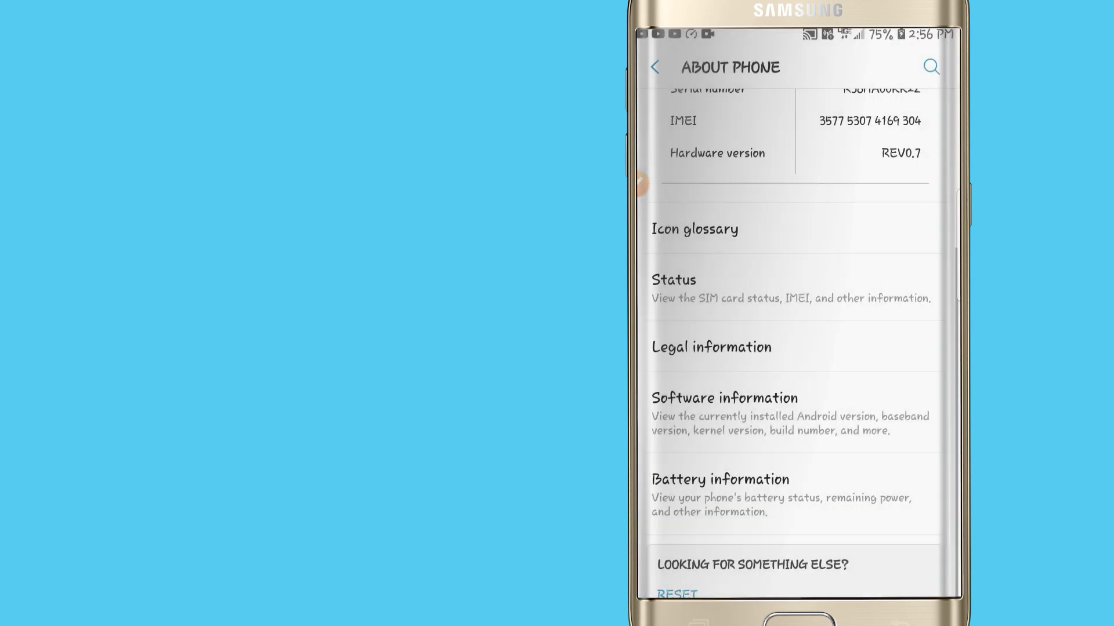
pyautogui.click(654, 67)
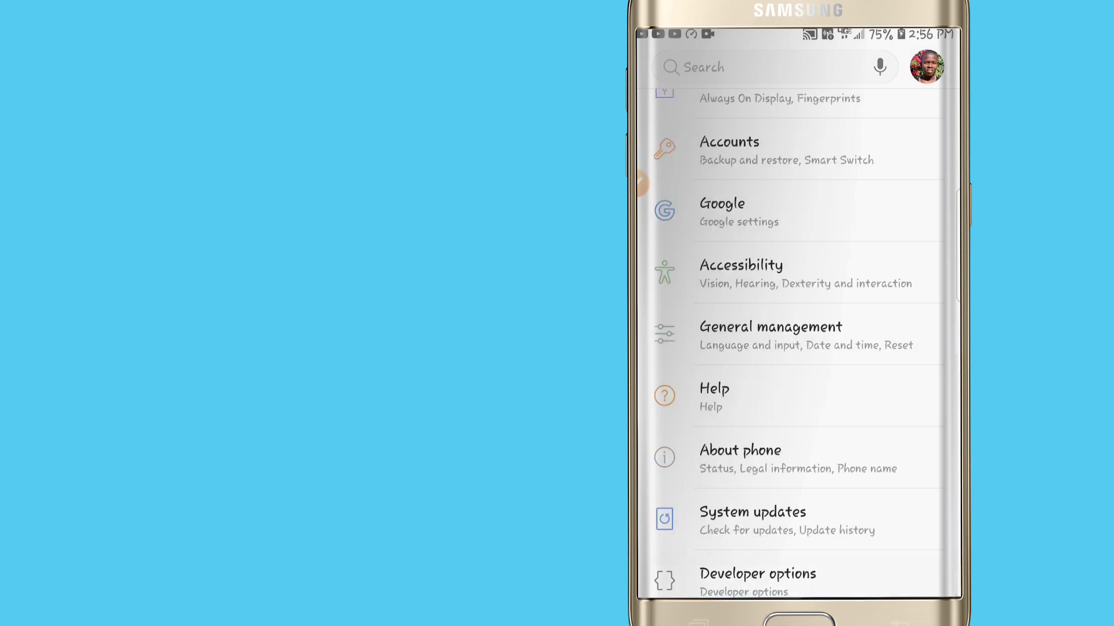
pyautogui.click(757, 574)
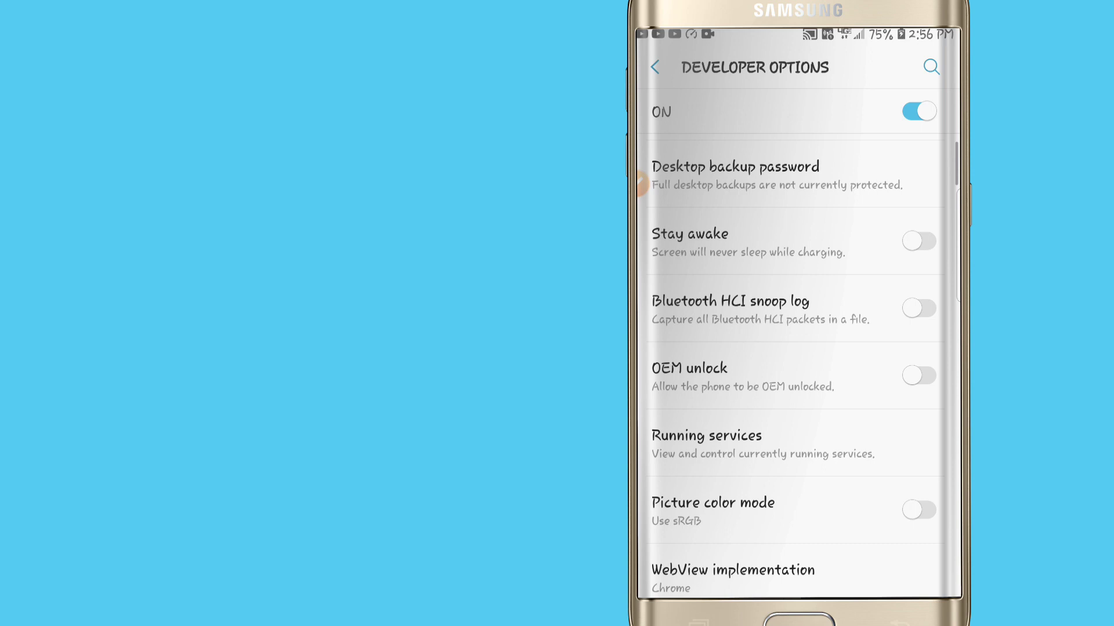
# Set window and transition animation scales to 0.5x and enable Force GPU rendering.
pyautogui.scroll(-3)
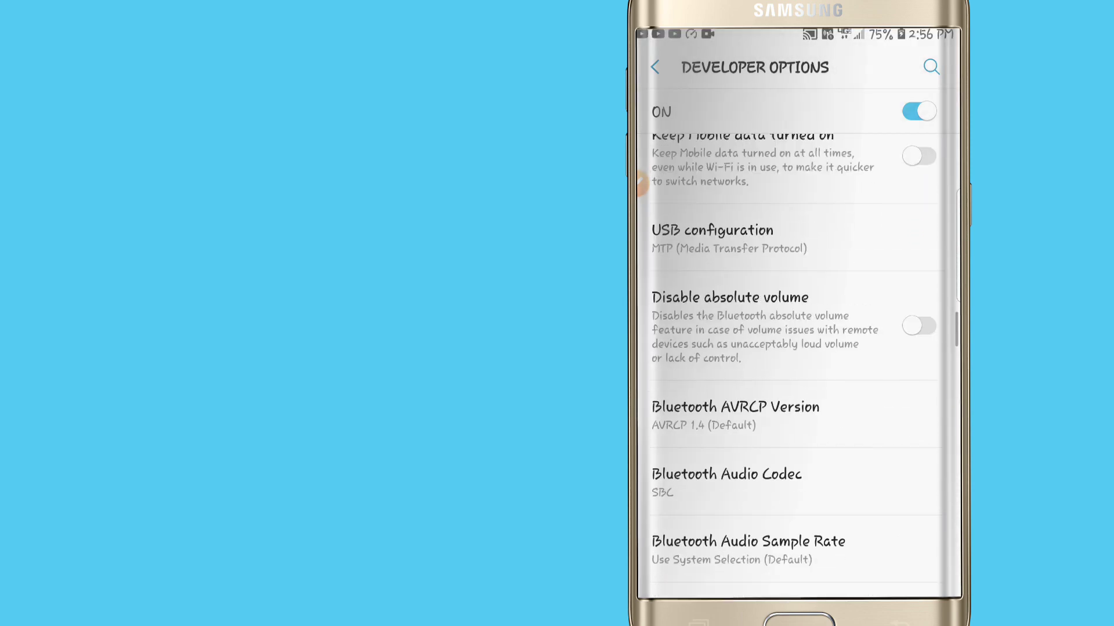
pyautogui.scroll(-3)
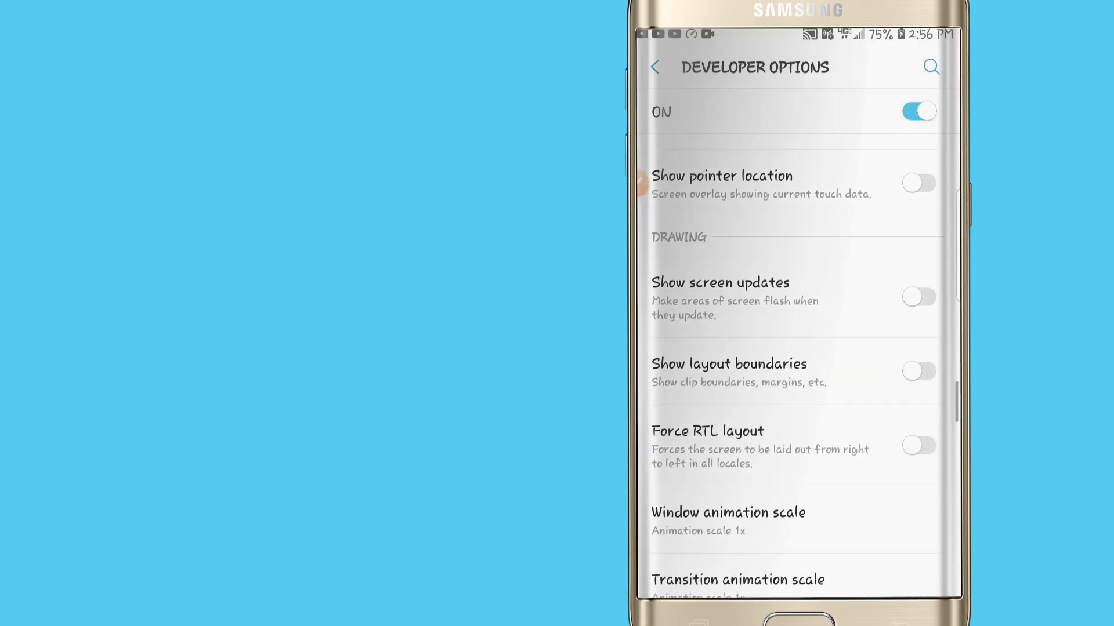
pyautogui.scroll(-3)
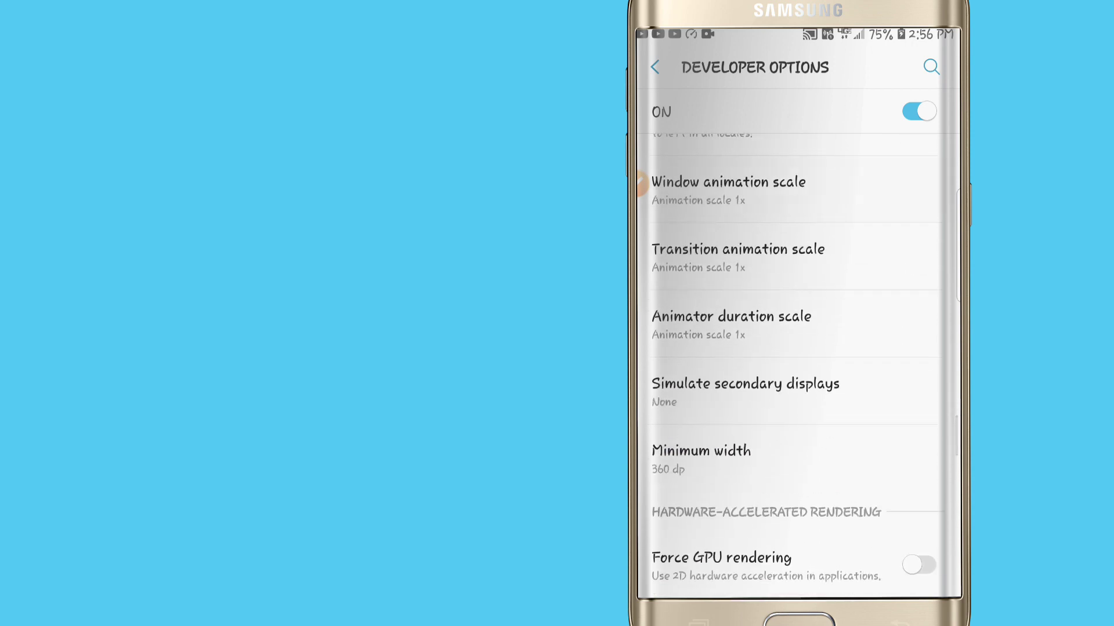
pyautogui.click(728, 191)
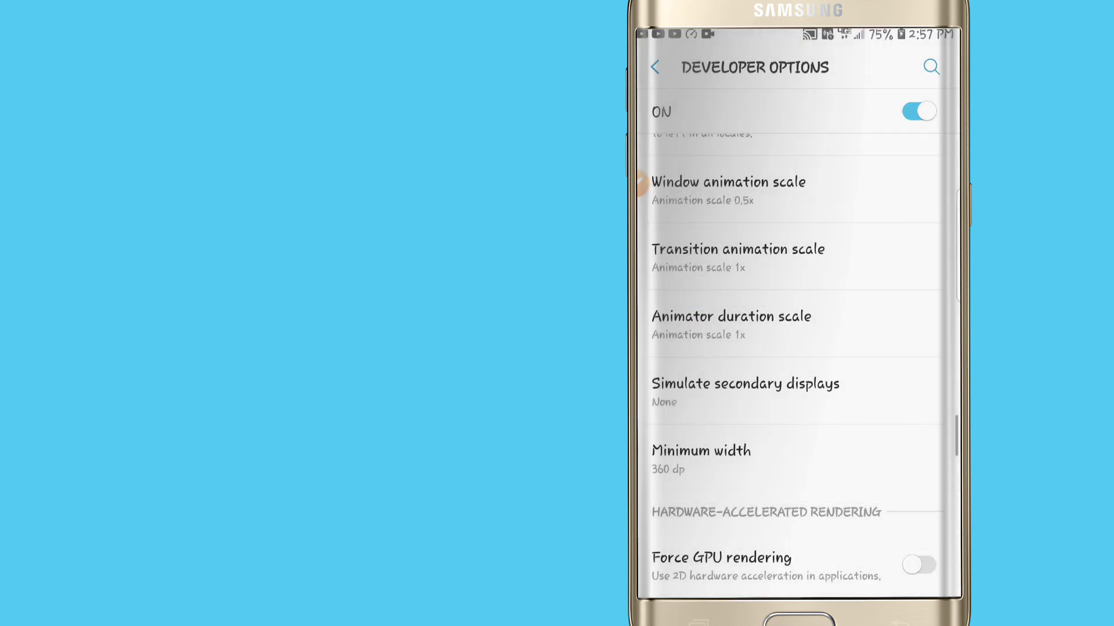
pyautogui.click(737, 258)
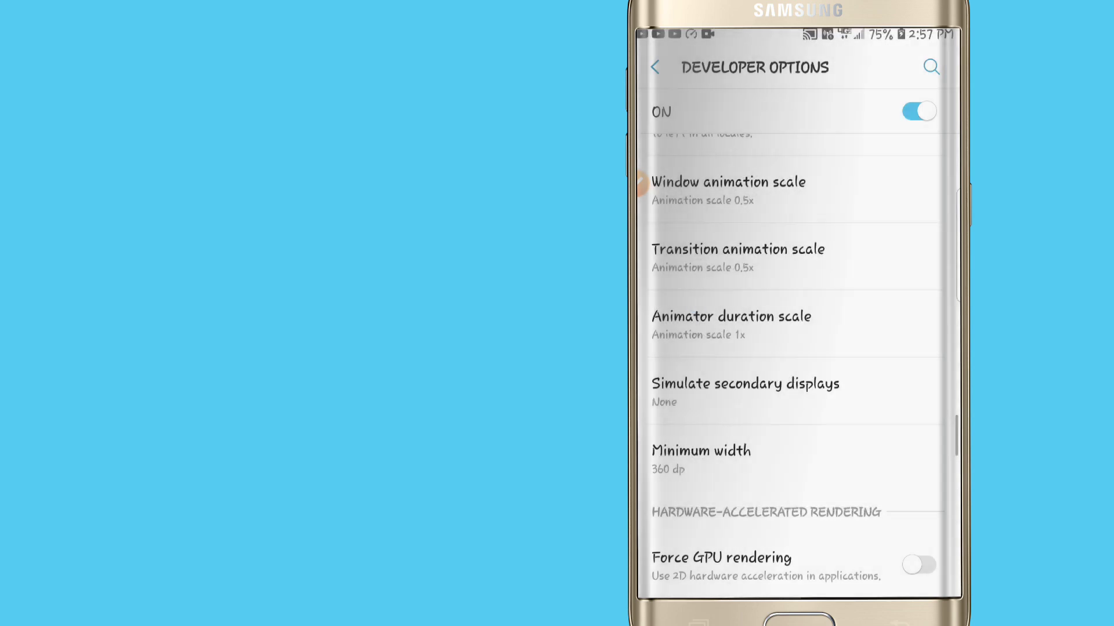
pyautogui.click(730, 325)
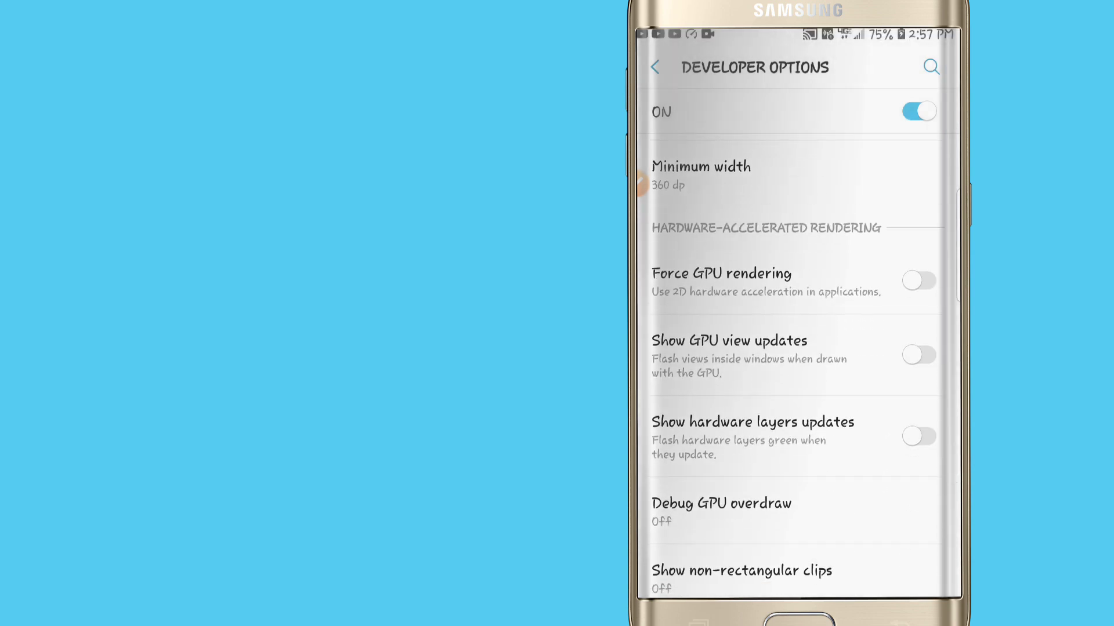
pyautogui.click(917, 280)
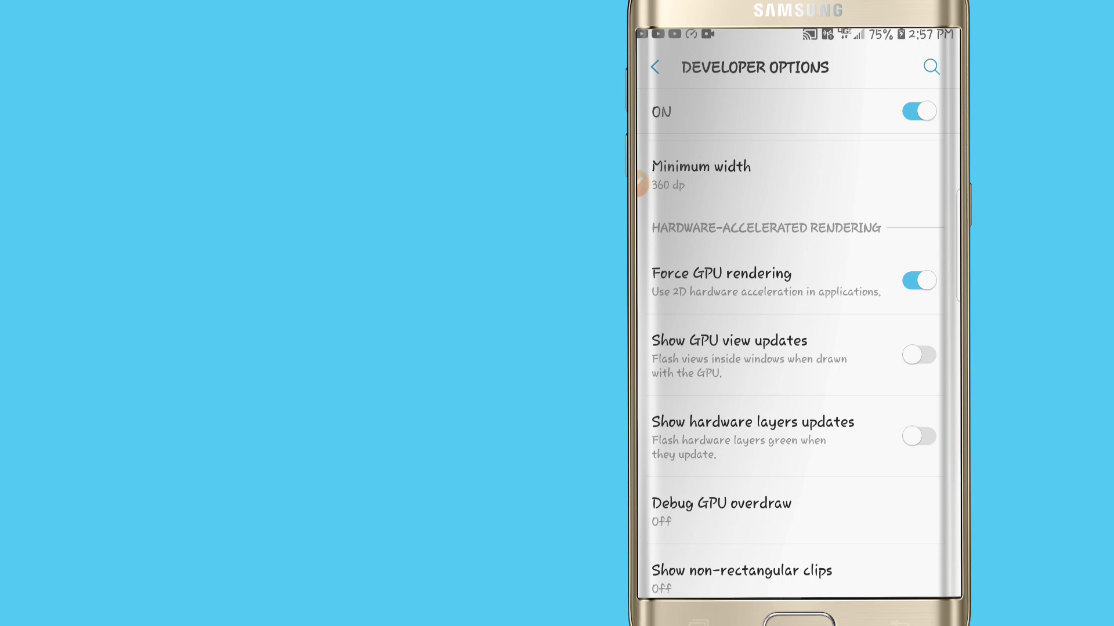
pyautogui.click(654, 67)
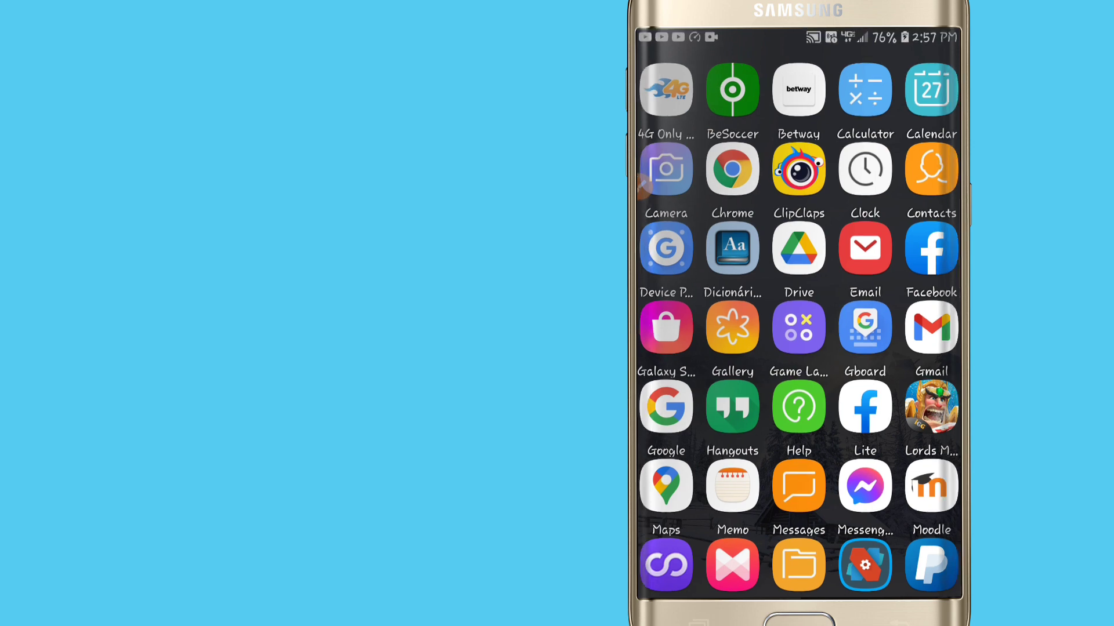
# Swipe through the installed app pages on the home screen.
pyautogui.hscroll(3)
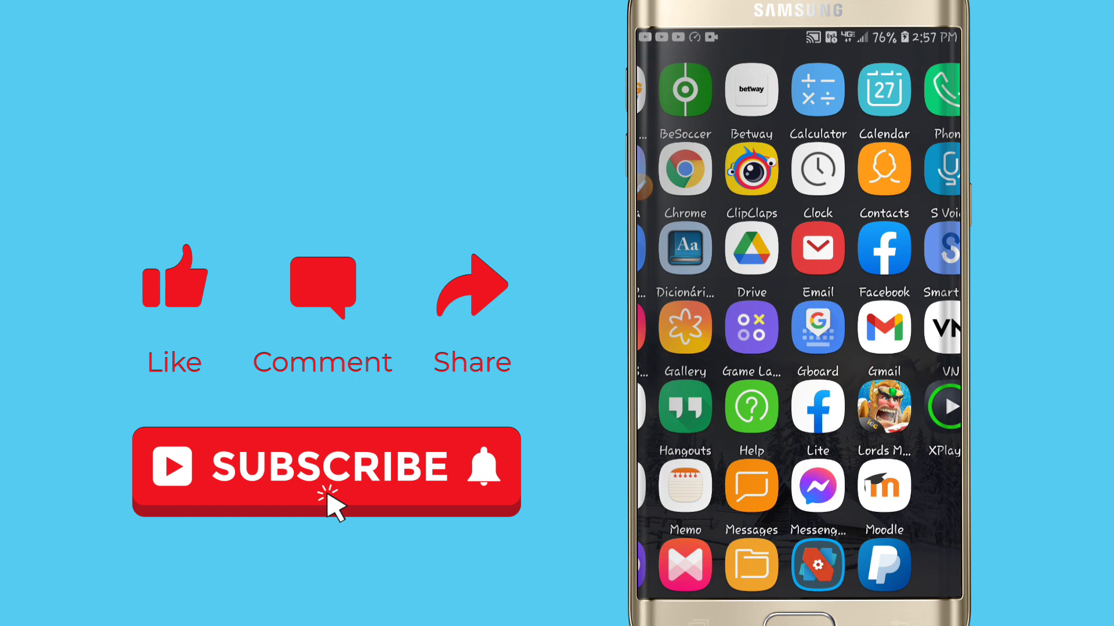
pyautogui.scroll(-3)
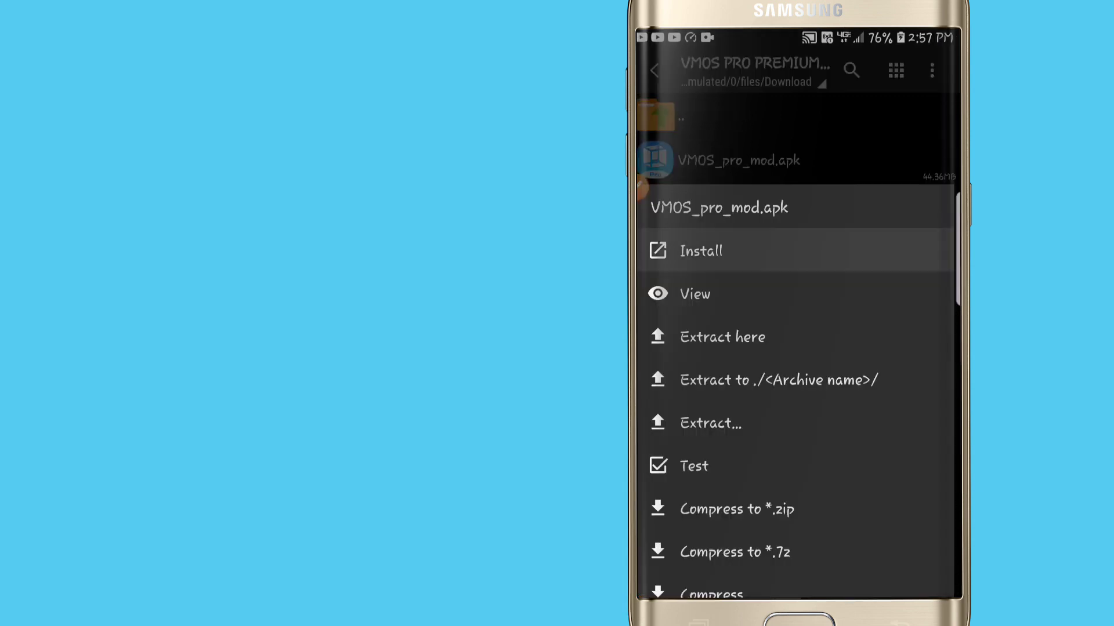
# Install VMOS_pro_mod.apk from ZArchiver and confirm the installer prompt.
pyautogui.click(700, 250)
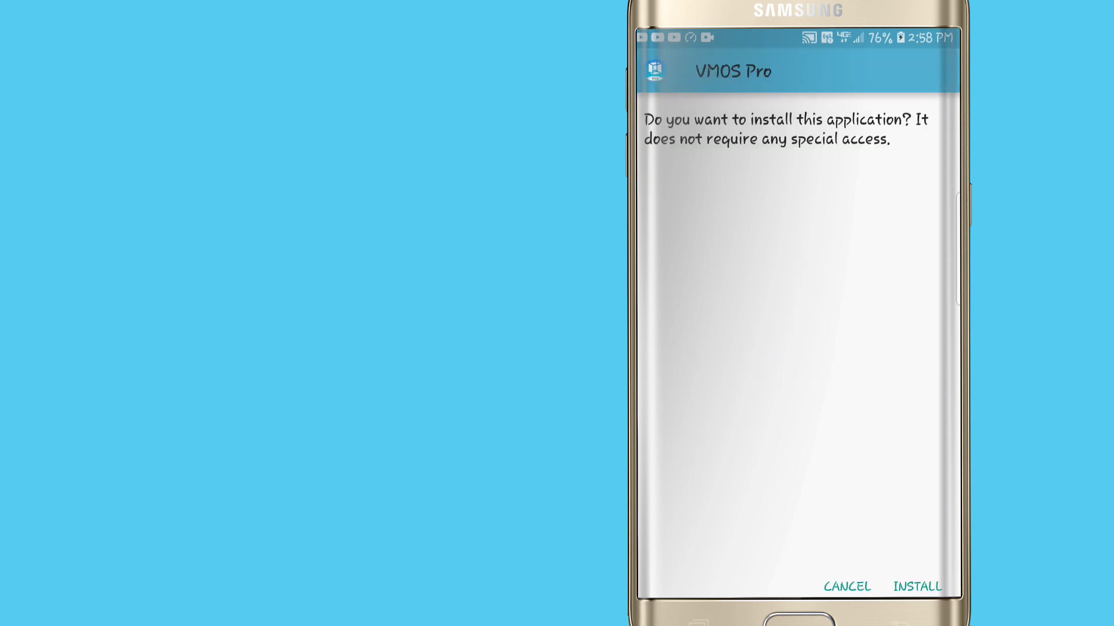
pyautogui.click(916, 586)
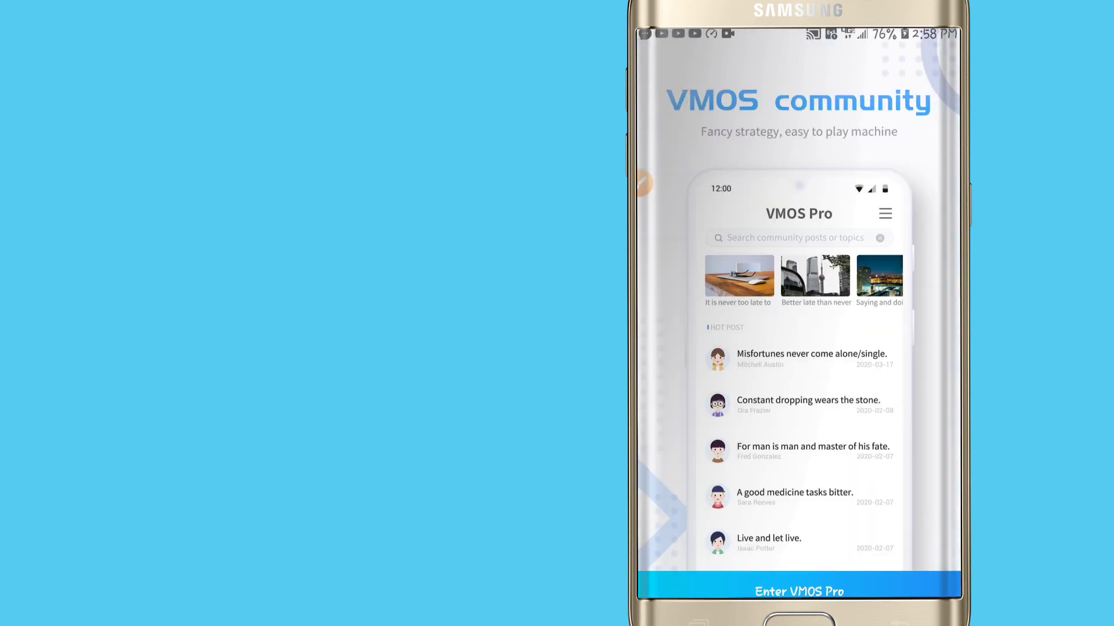
# Skip the community intro, grant VMOS Pro its permissions, and open the ROM list.
pyautogui.click(797, 591)
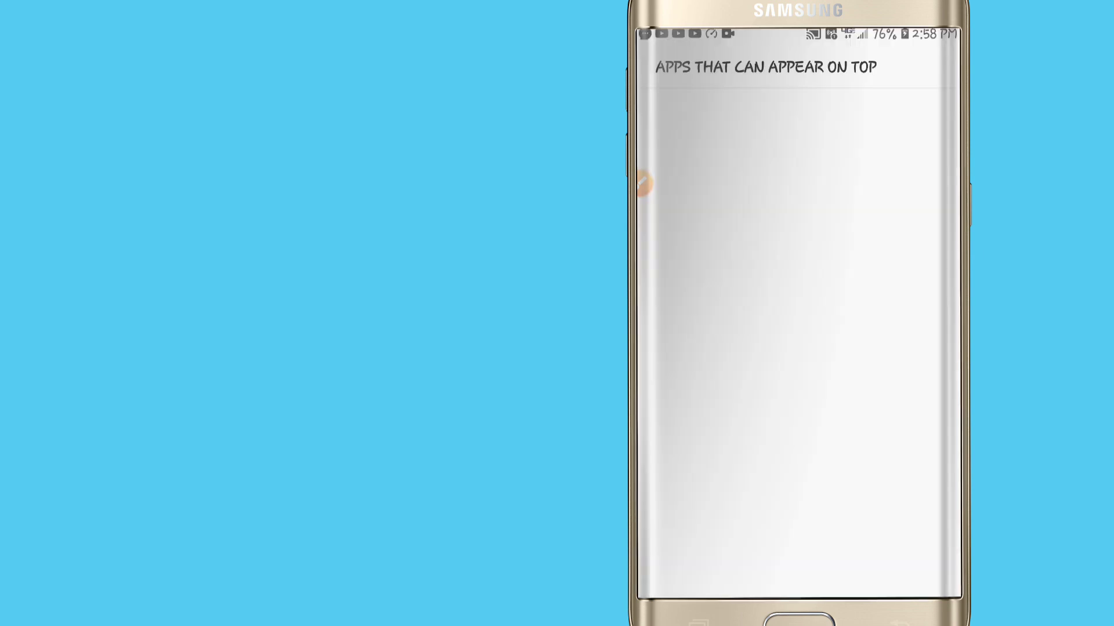
pyautogui.click(781, 185)
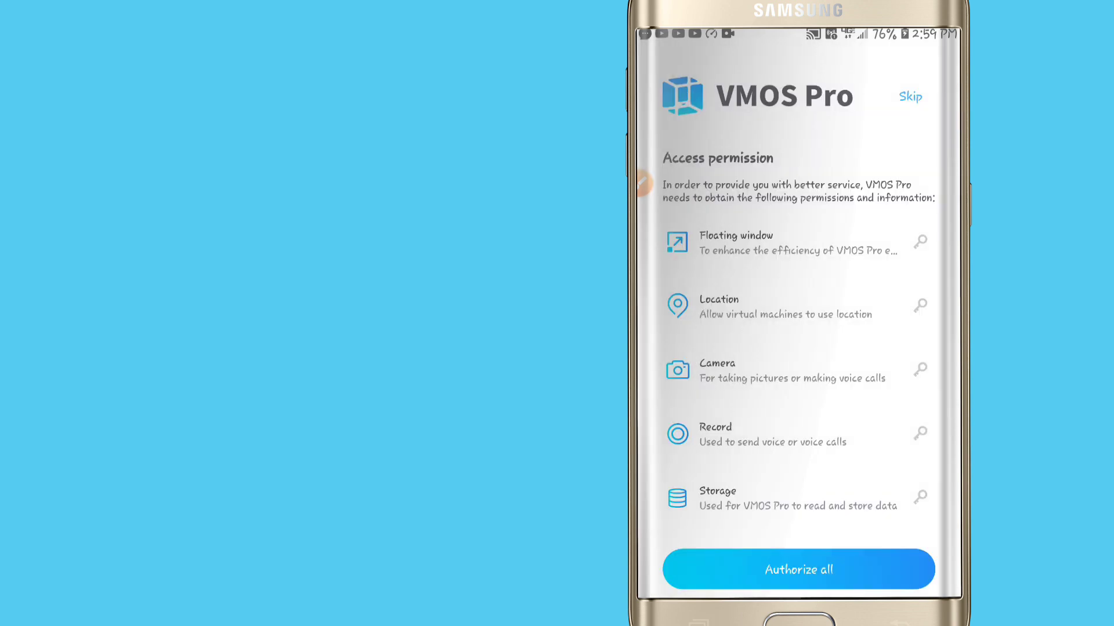
pyautogui.click(797, 569)
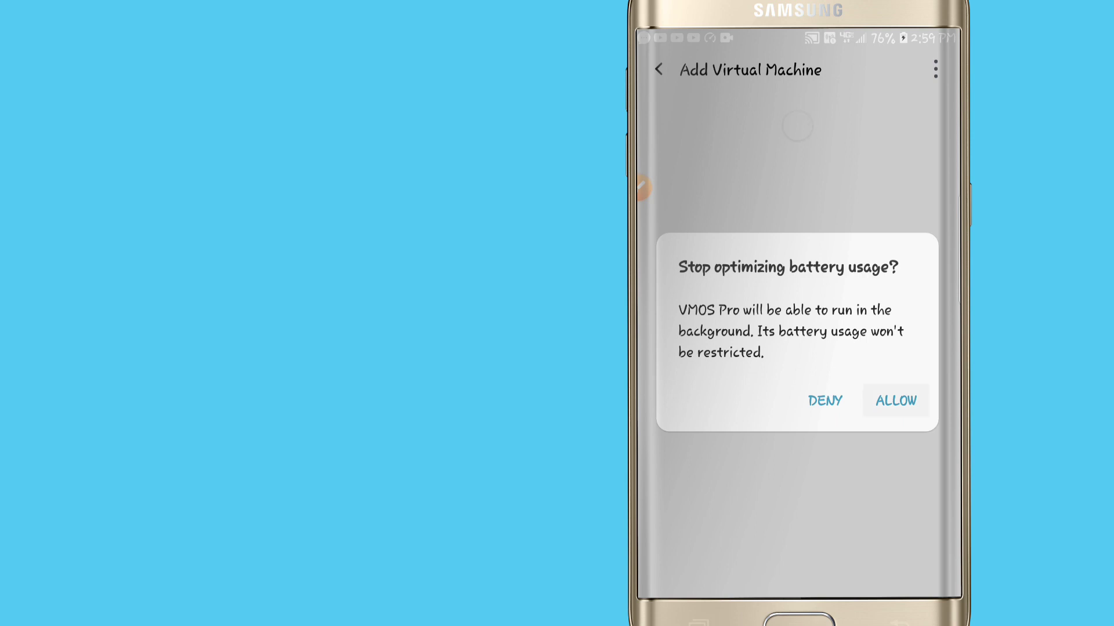
pyautogui.click(895, 401)
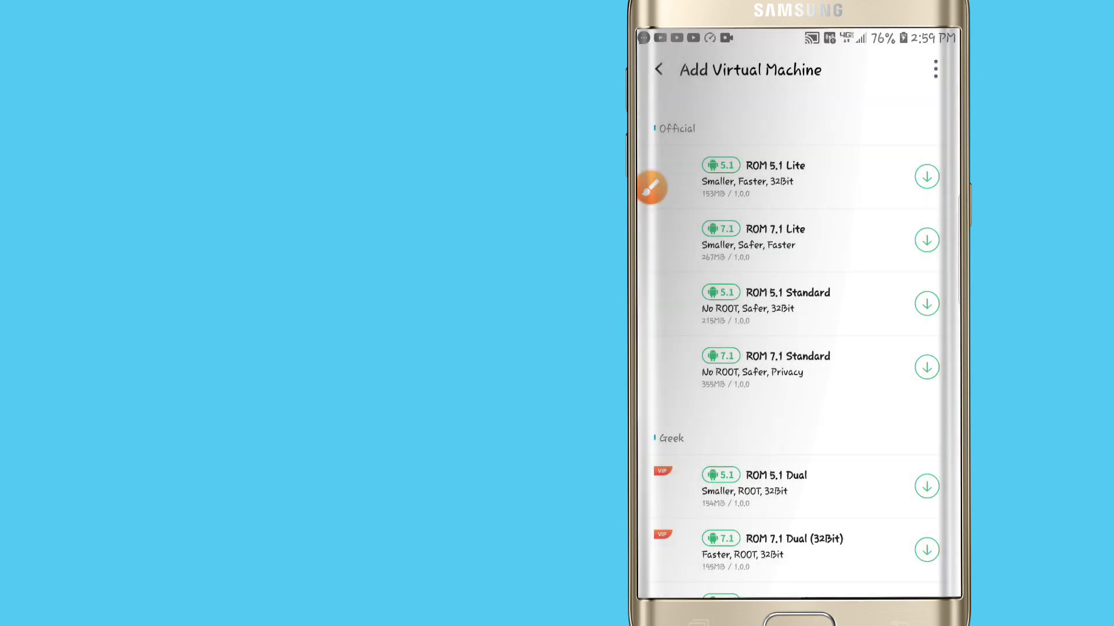
pyautogui.click(651, 187)
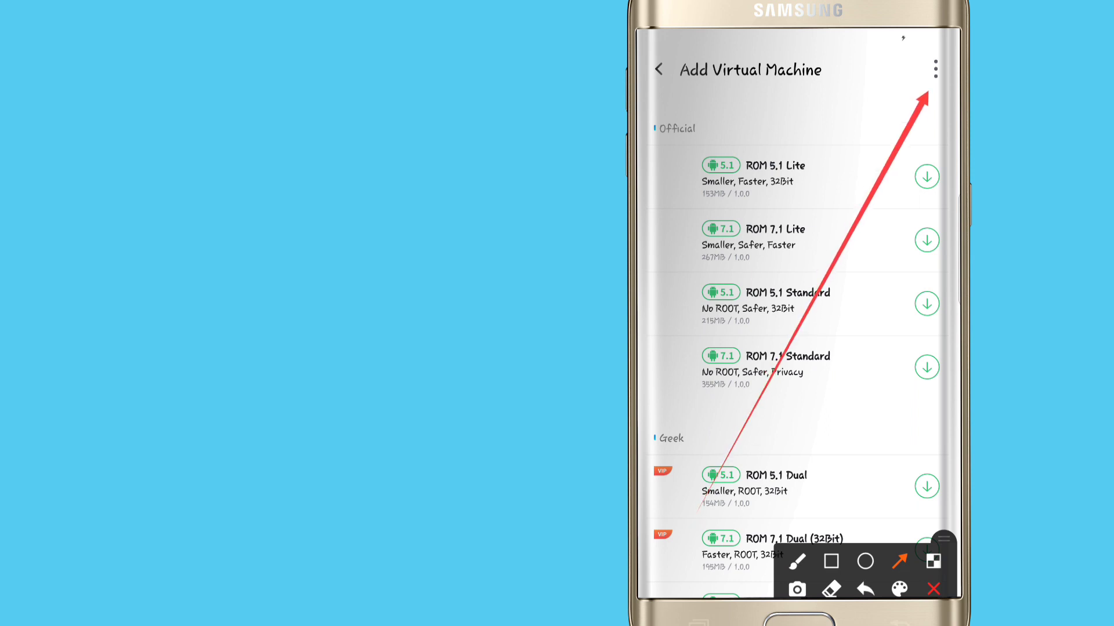
# Choose Import local ROM from the menu and go authorize storage access.
pyautogui.click(934, 69)
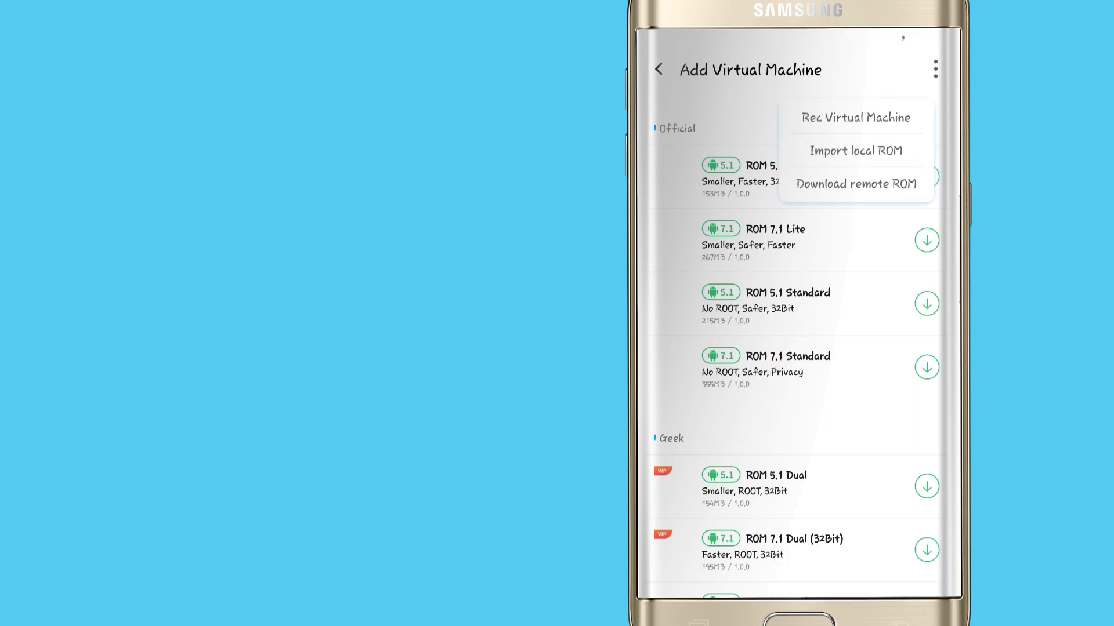
pyautogui.click(854, 149)
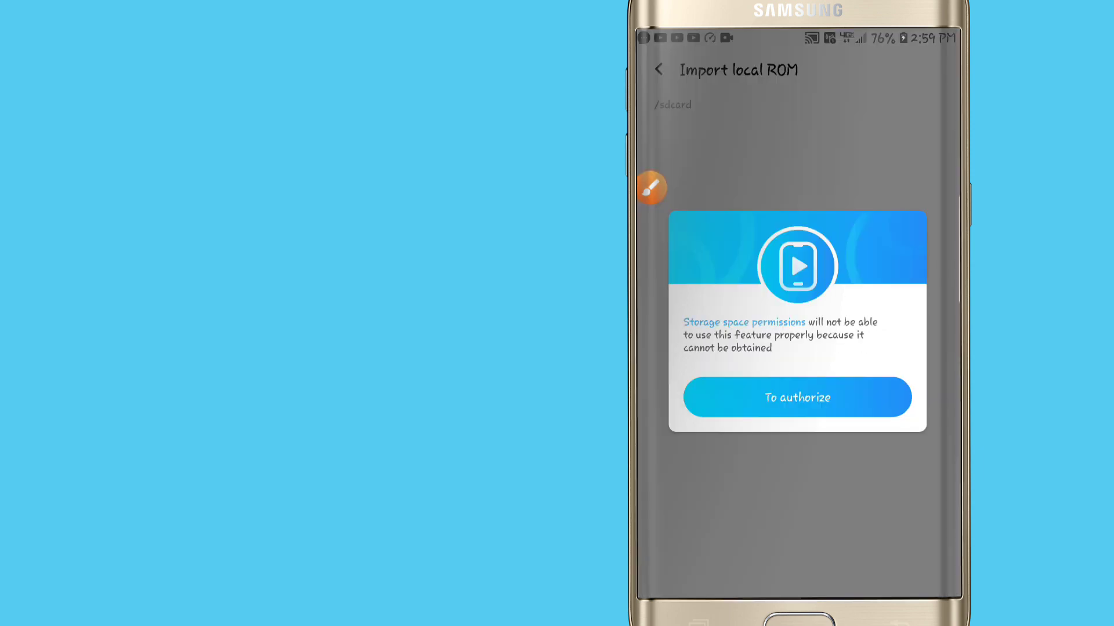
pyautogui.click(796, 396)
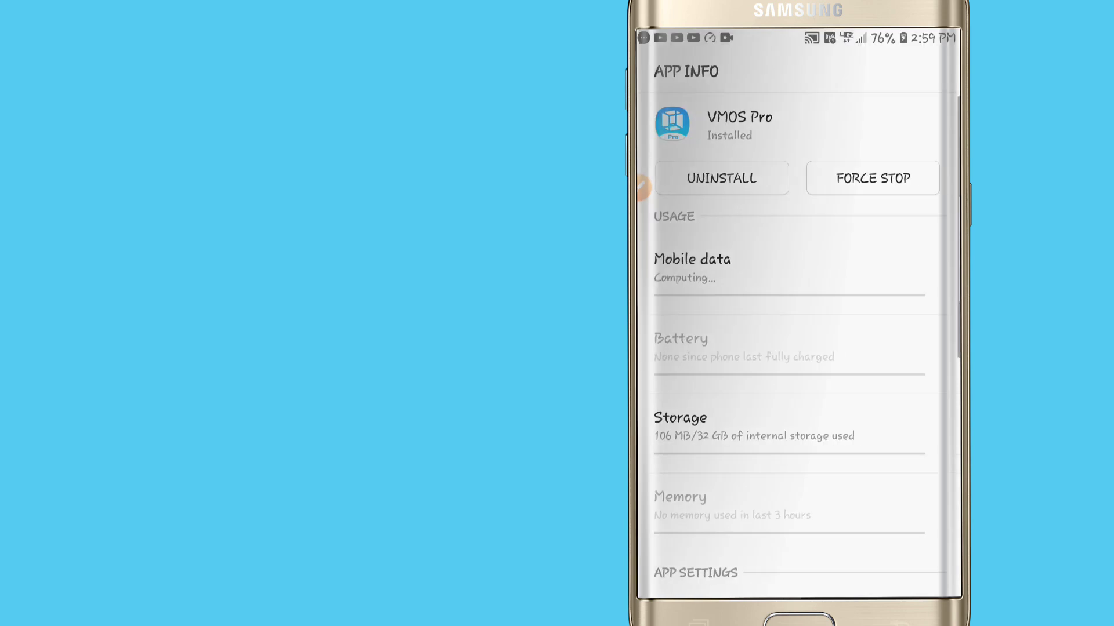
# Open VMOS Pro's Permissions list in App info and switch Storage on.
pyautogui.scroll(-3)
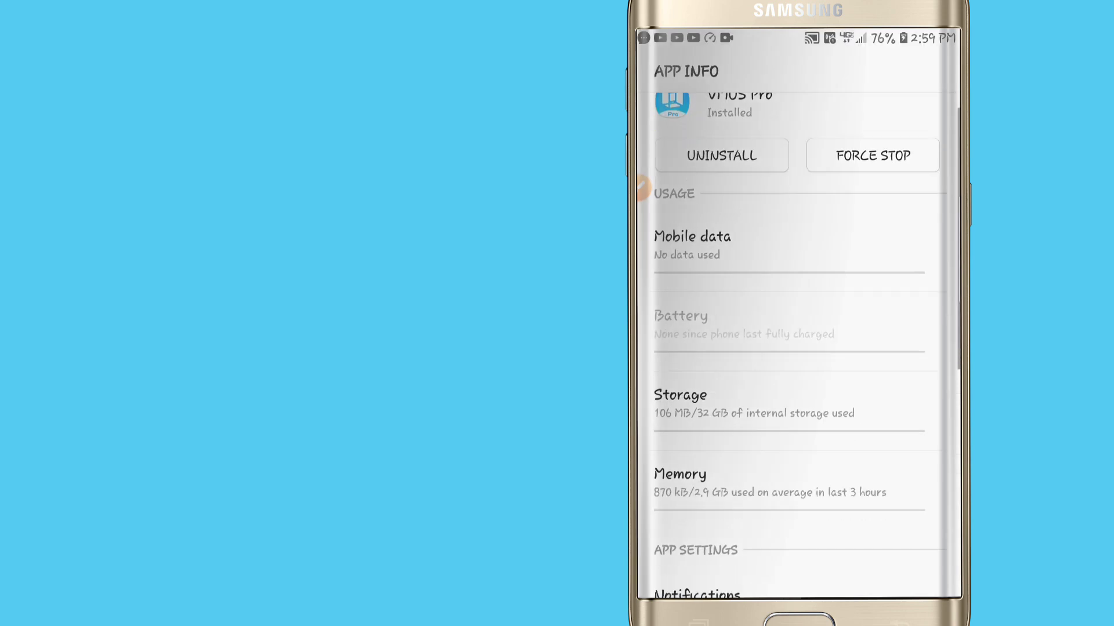
pyautogui.scroll(3)
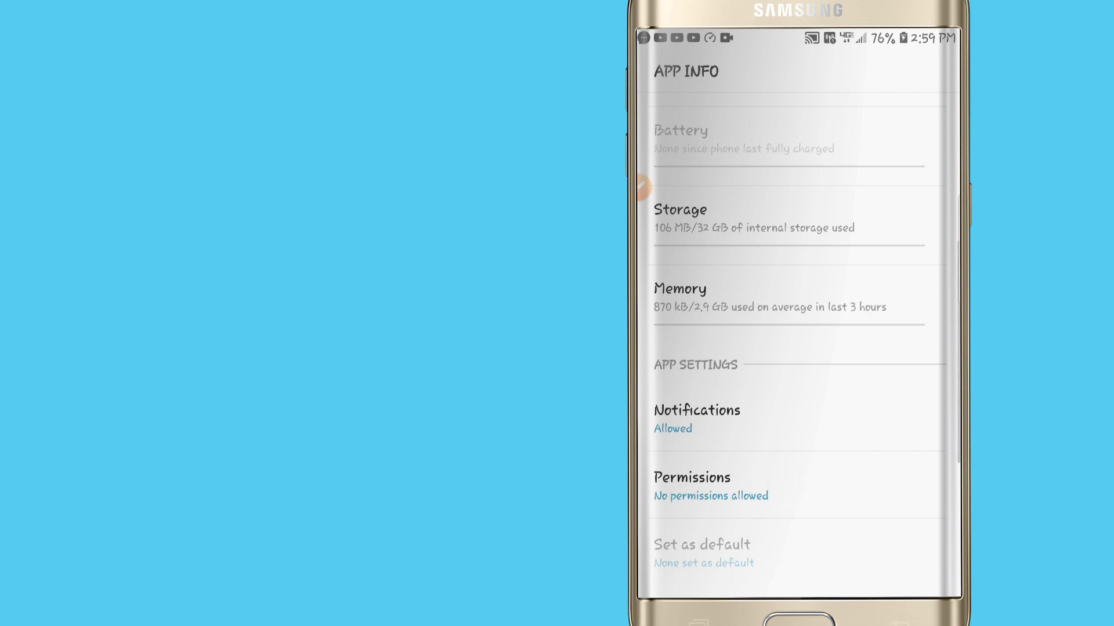
pyautogui.click(709, 487)
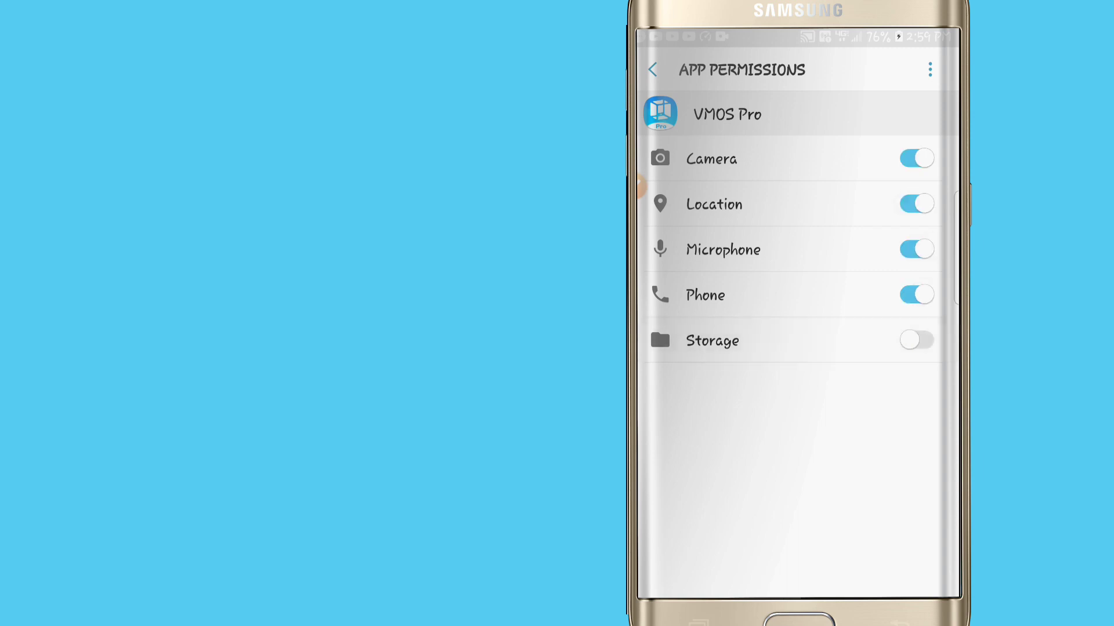
pyautogui.click(652, 70)
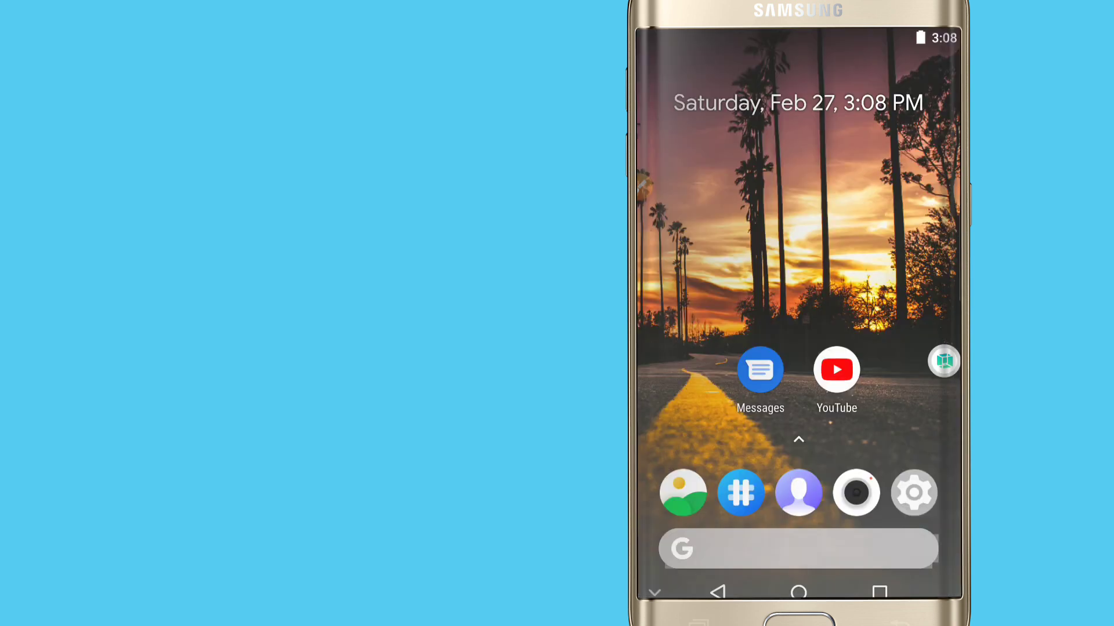
# Check the VM's About phone shows Android 9.0, then open its app drawer.
pyautogui.click(798, 439)
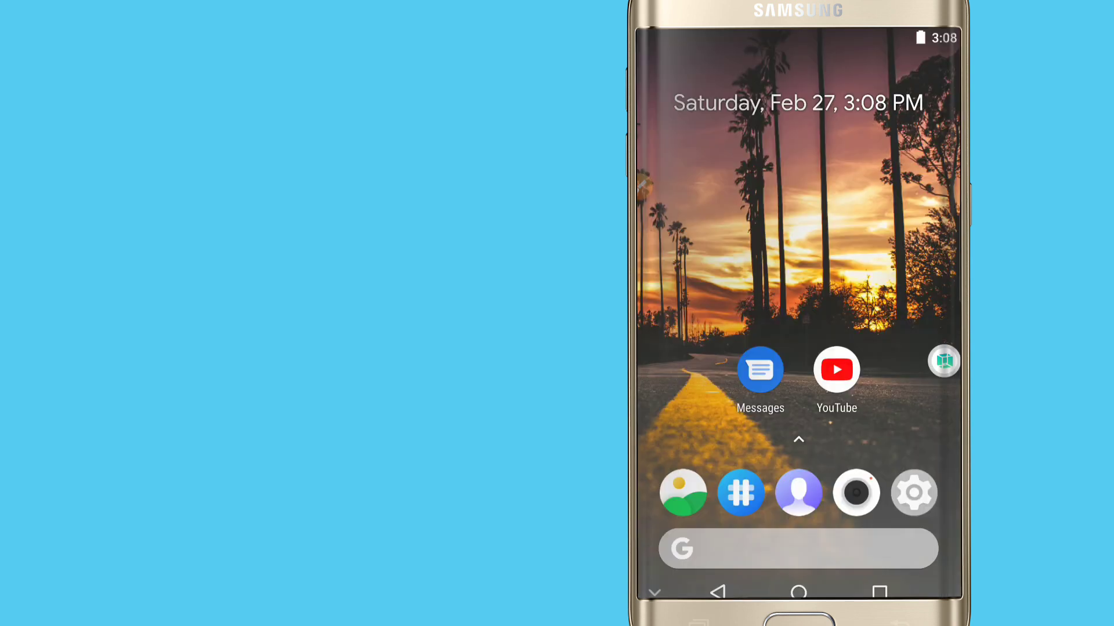
pyautogui.click(913, 492)
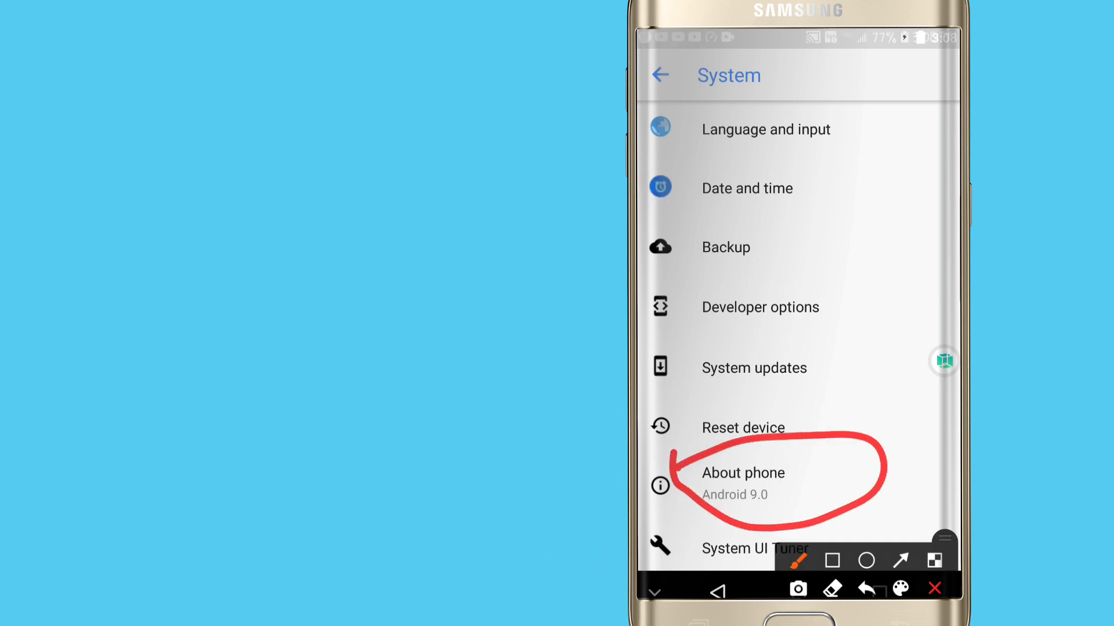
pyautogui.click(660, 76)
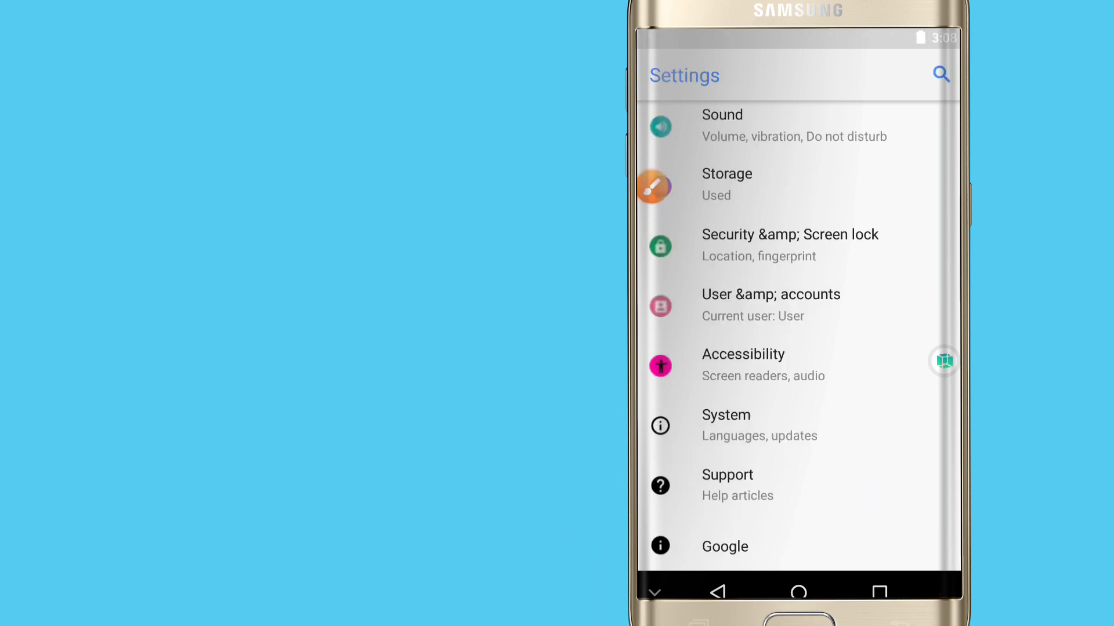
pyautogui.click(798, 592)
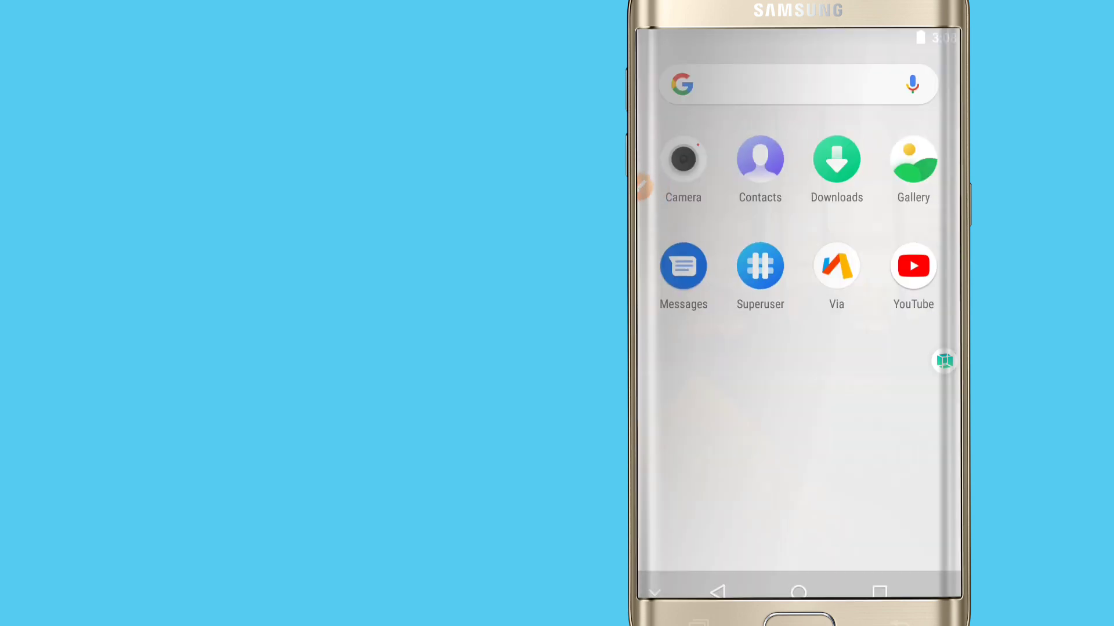
# Set Superuser Access to Apps and ADB and remember Allow forever for Superuser.
pyautogui.click(760, 268)
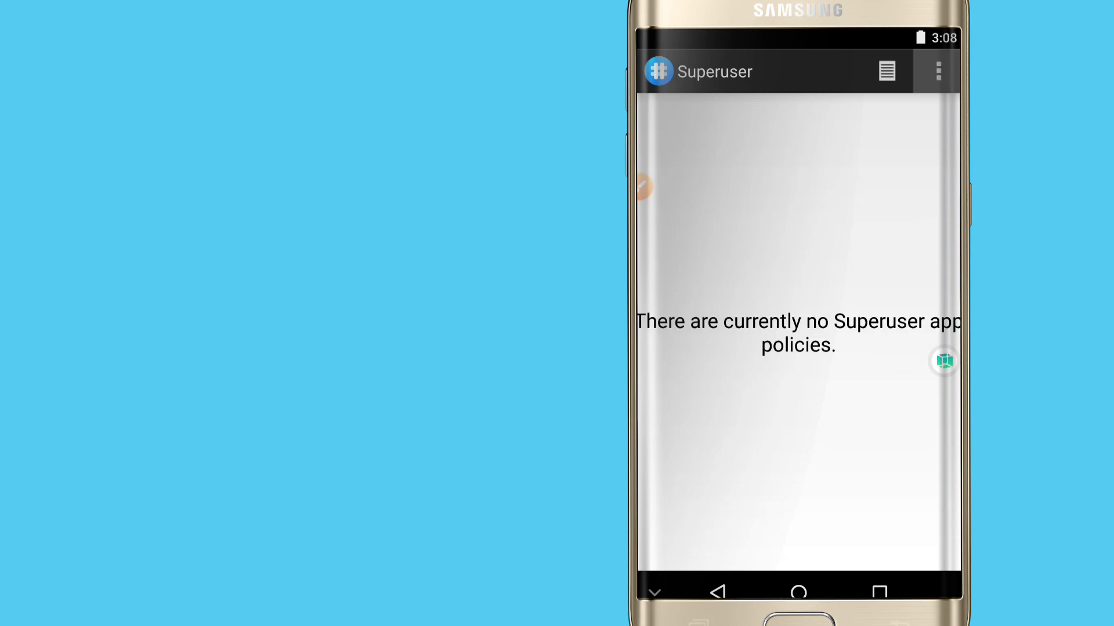
pyautogui.click(937, 70)
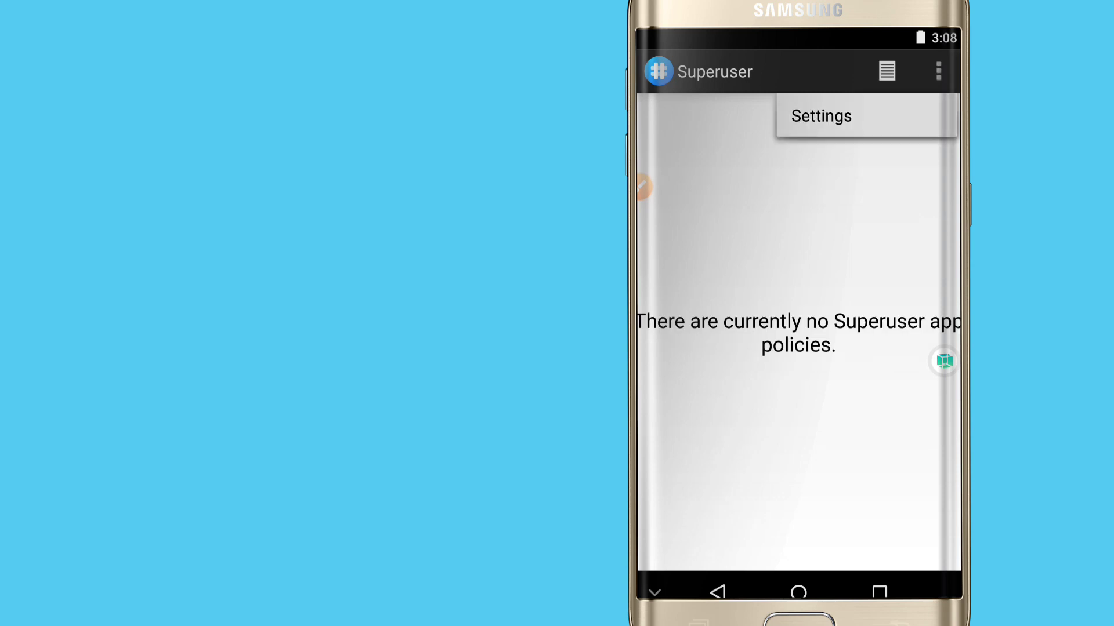
pyautogui.click(820, 116)
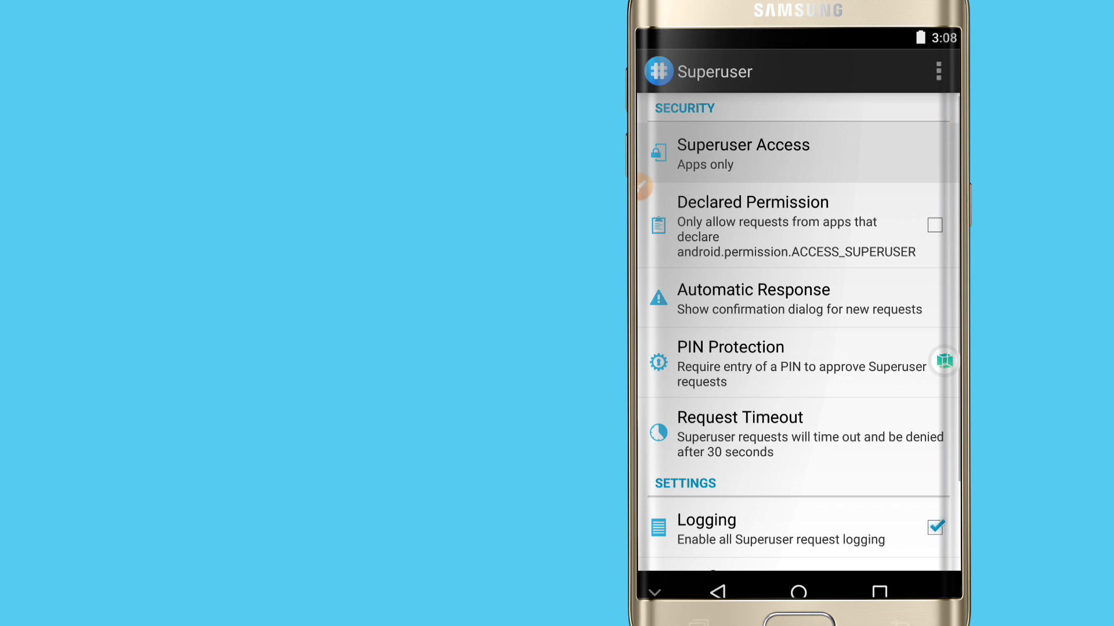
pyautogui.click(743, 153)
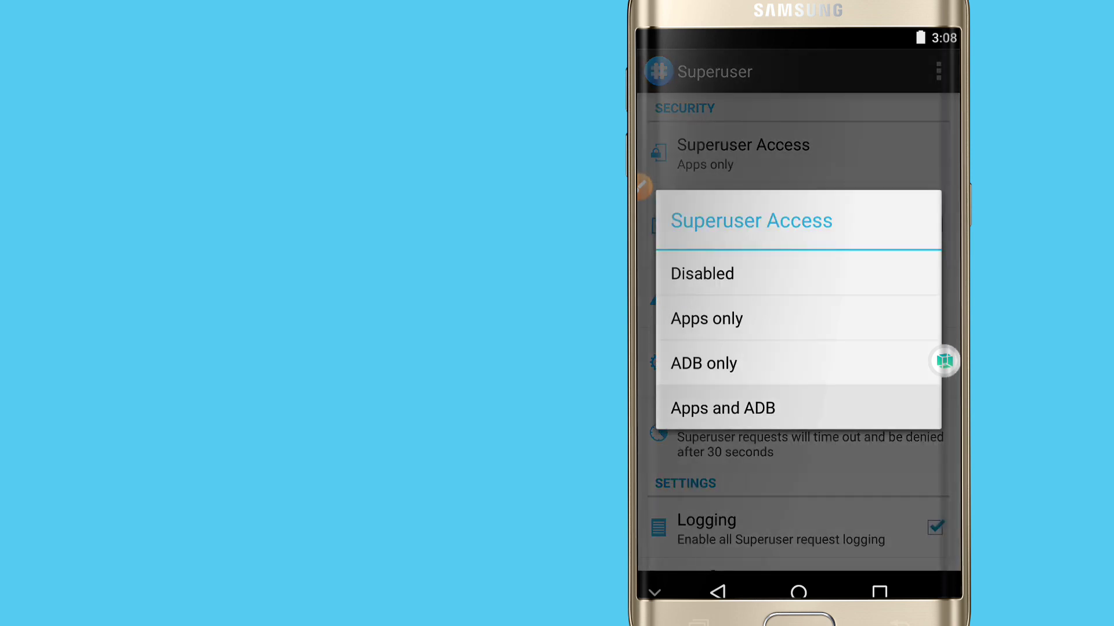
pyautogui.click(722, 408)
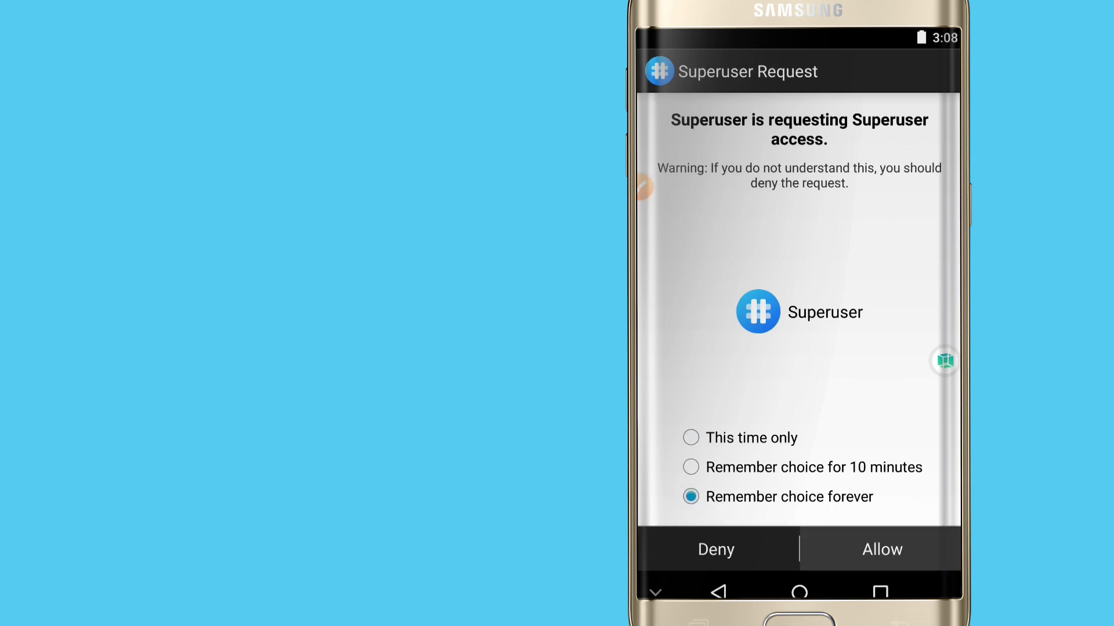
pyautogui.click(882, 549)
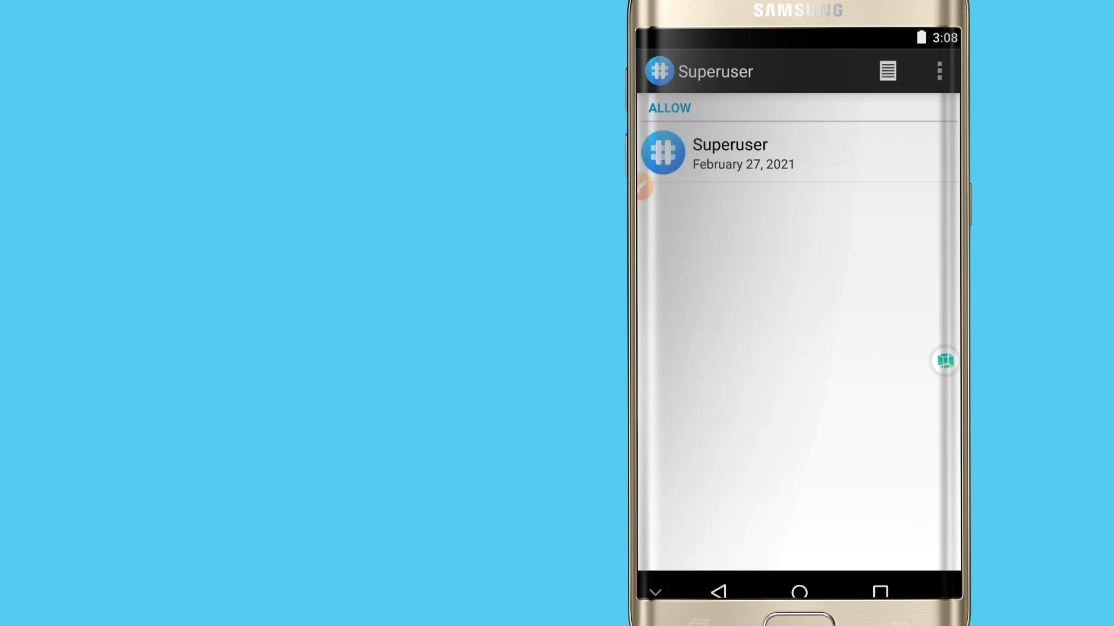
pyautogui.click(797, 592)
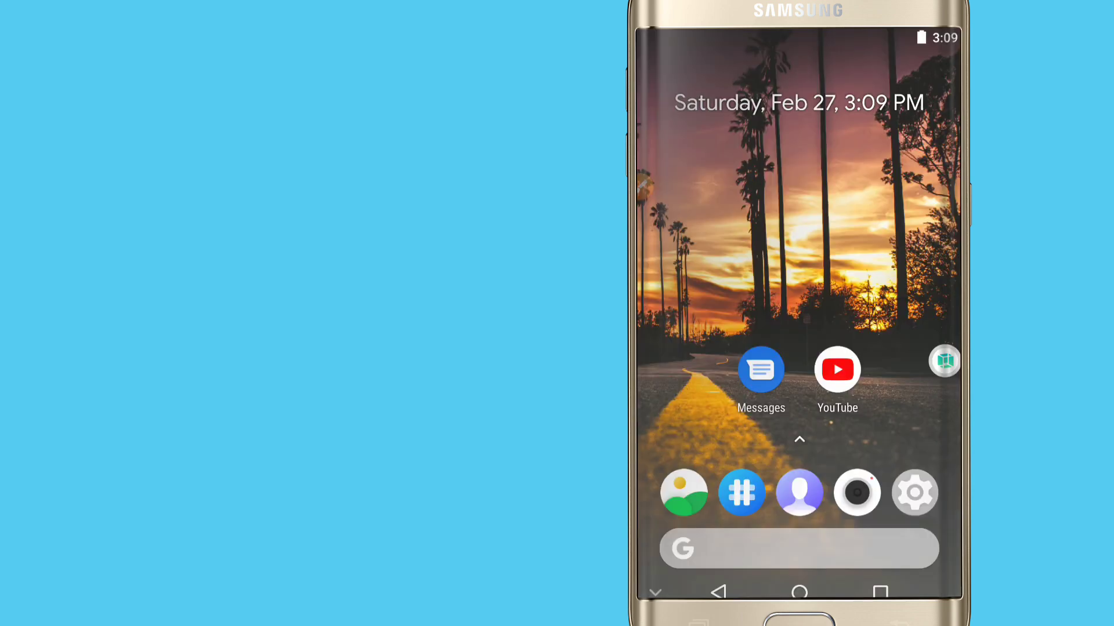
# Open the VM's Camera preview, then return to its app drawer.
pyautogui.click(857, 492)
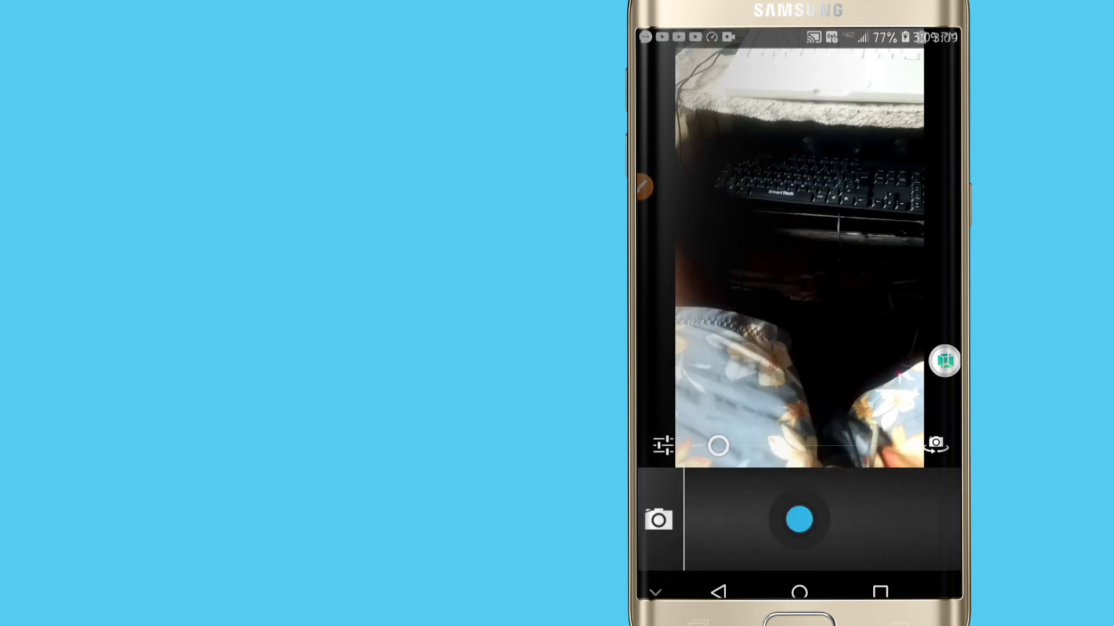
pyautogui.click(798, 592)
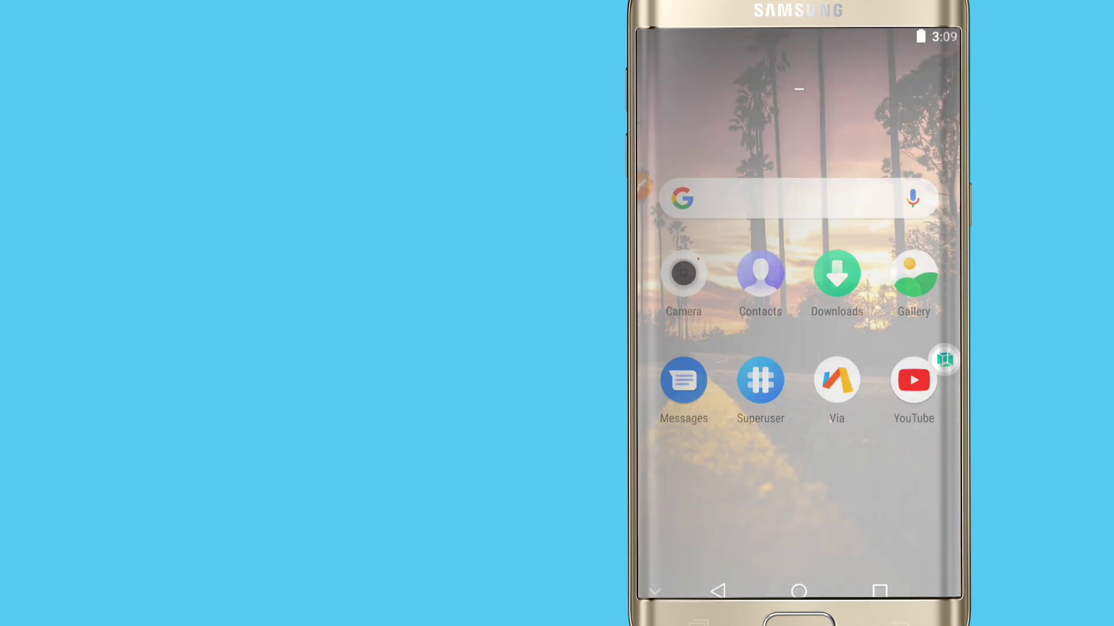